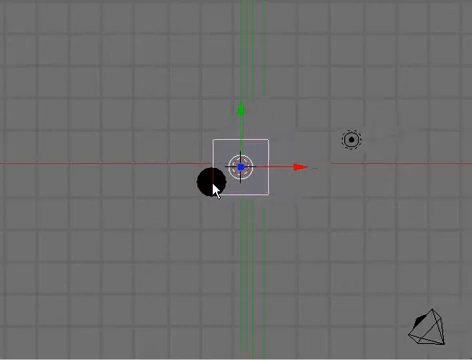
- Orbit the viewport so the default cube appears in perspective rather than top view
drag(200, 184, 232, 176)
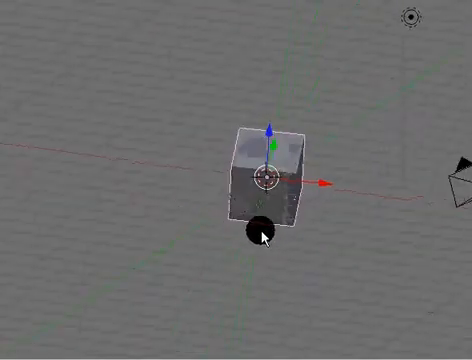
drag(264, 236, 250, 184)
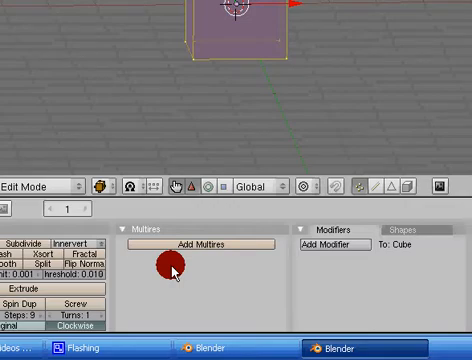
- Scroll the Editing buttons to reveal the Mesh Tools panel beside Multires
scroll(down, 3)
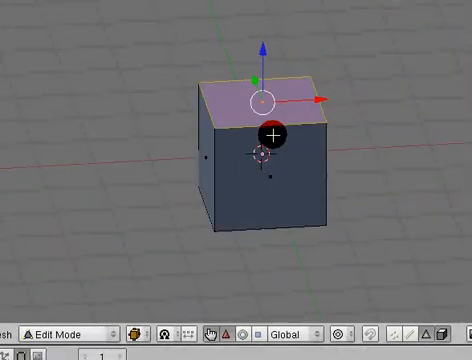
mouse_move(184, 172)
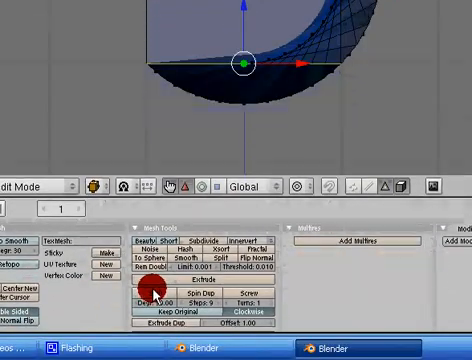
- Spin the selected geometry into a curved, rounded shape via the Mesh Tools panel
click(156, 292)
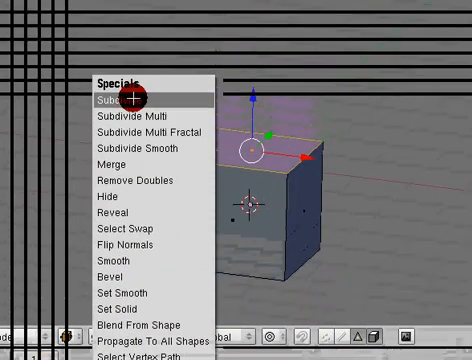
mouse_move(136, 132)
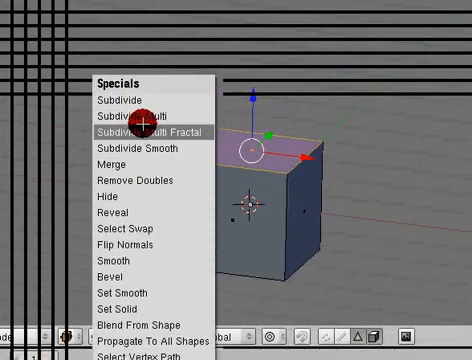
- Apply Subdivide Multi Fractal from the Specials menu to the selected face
click(150, 132)
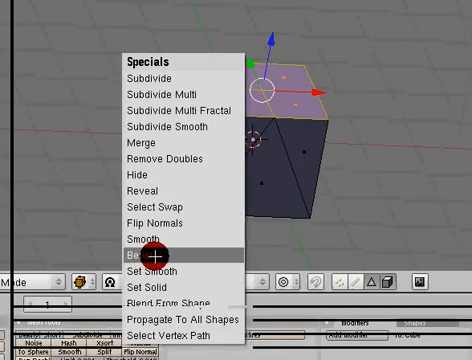
- Choose Bevel from the Specials menu to bevel the cube's edges
click(152, 238)
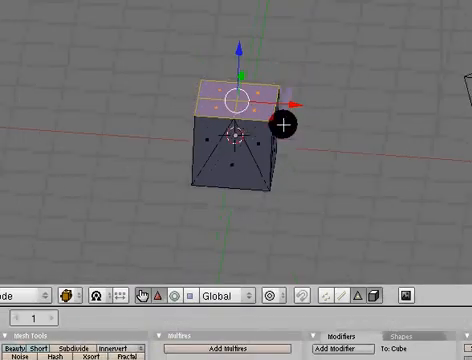